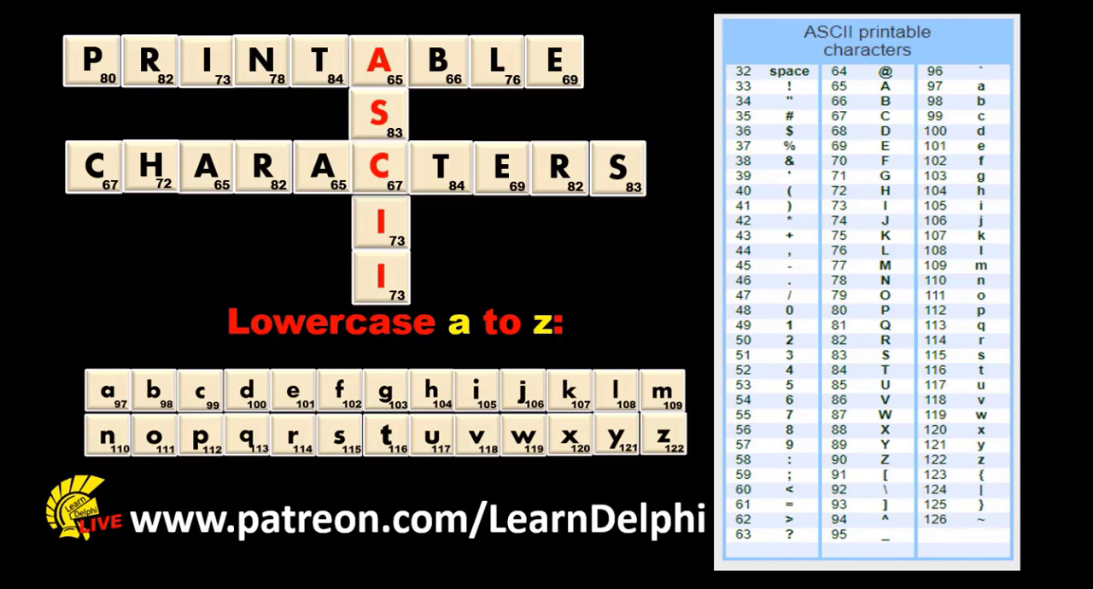
# - Advance the slideshow from the printable ASCII table to the ASCII form demo slide
pyautogui.click(785, 103)
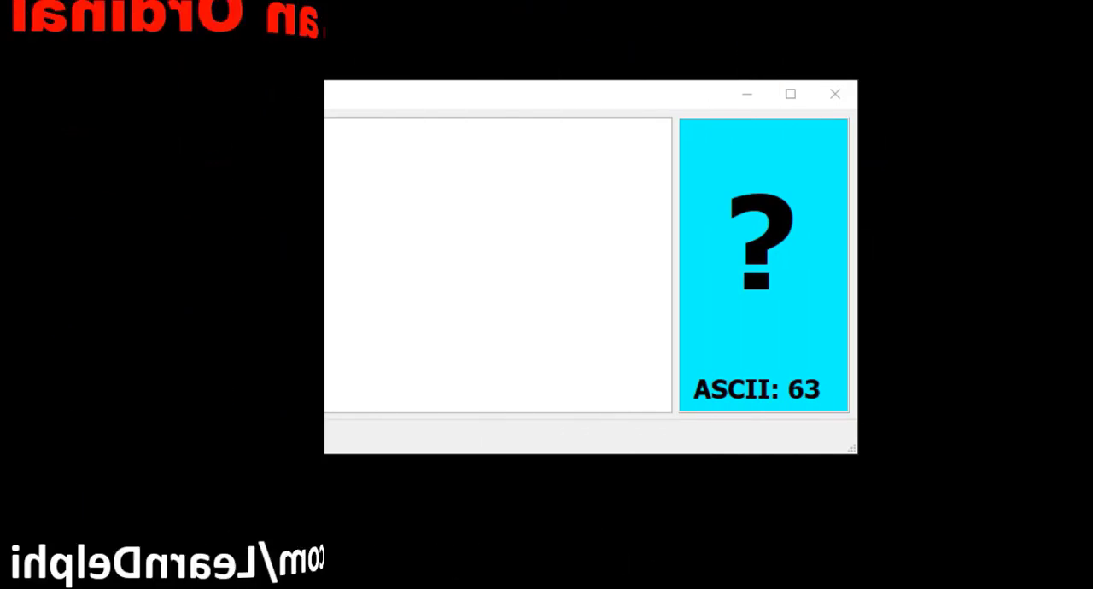
# - Type letters such as B and C into the running ASCII form to show their codes and status message
pyautogui.moveTo(590, 94); pyautogui.dragTo(492, 94)
pyautogui.write('A')
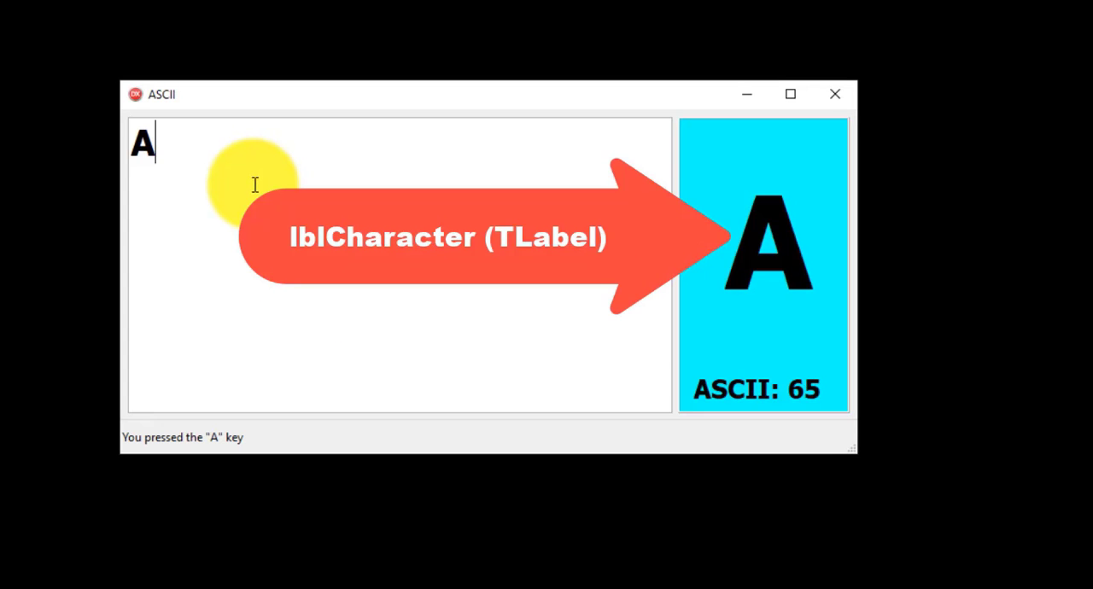
pyautogui.write('BC')
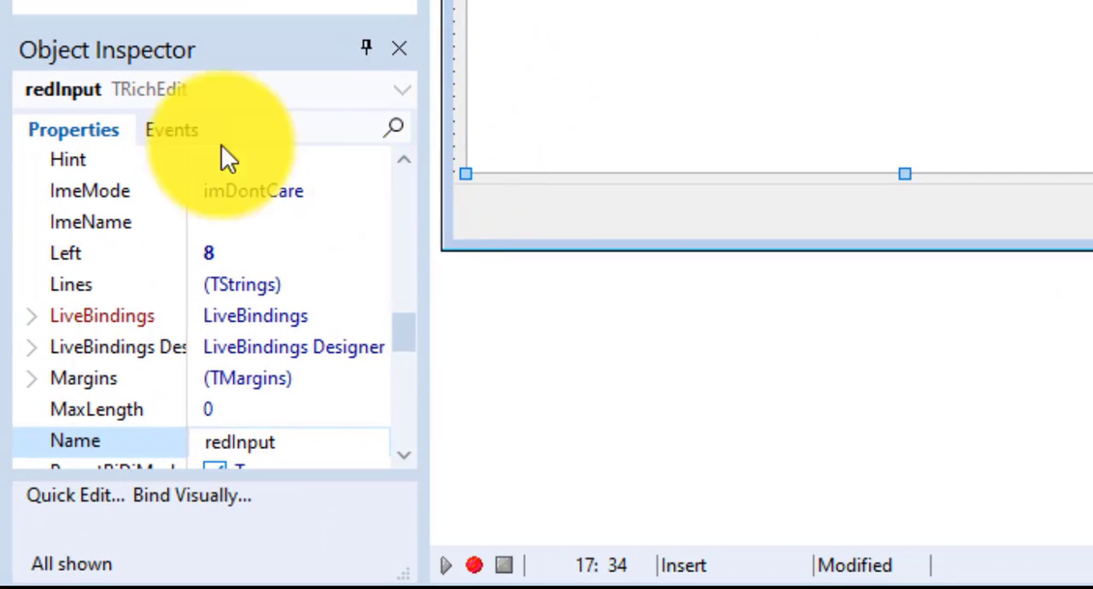
# - Show redInput's Events list in the Object Inspector and select its OnKeyPress event
pyautogui.click(171, 129)
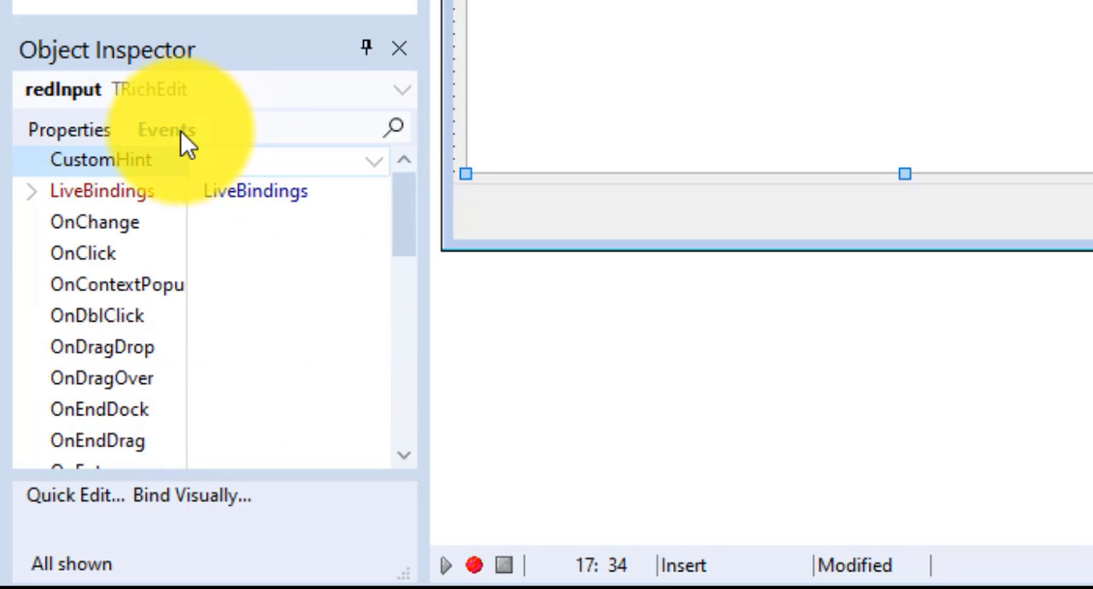
pyautogui.click(166, 130)
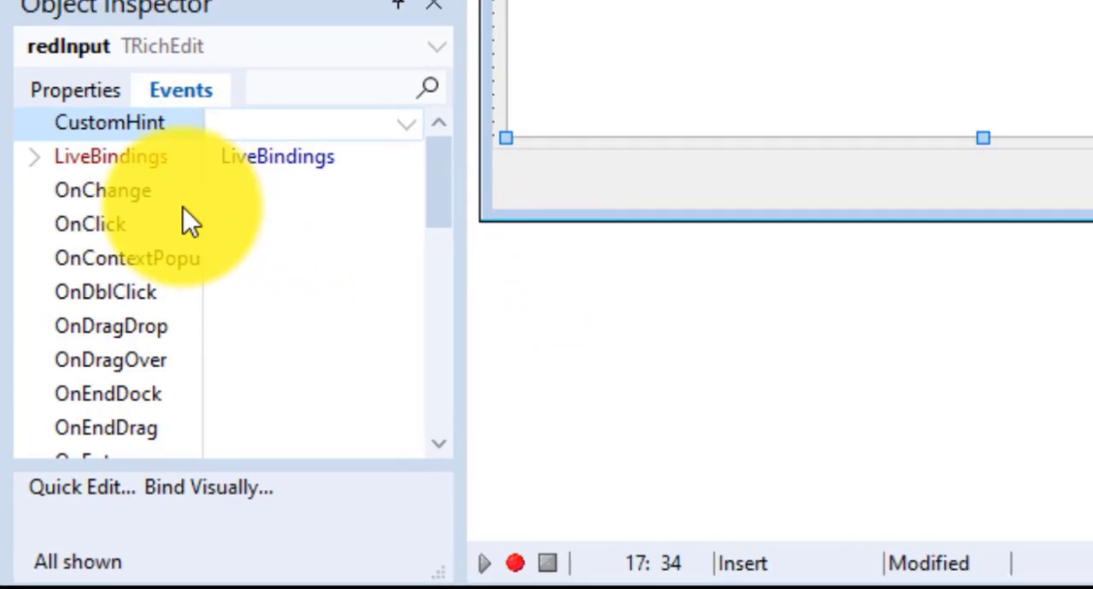
pyautogui.scroll(-3)
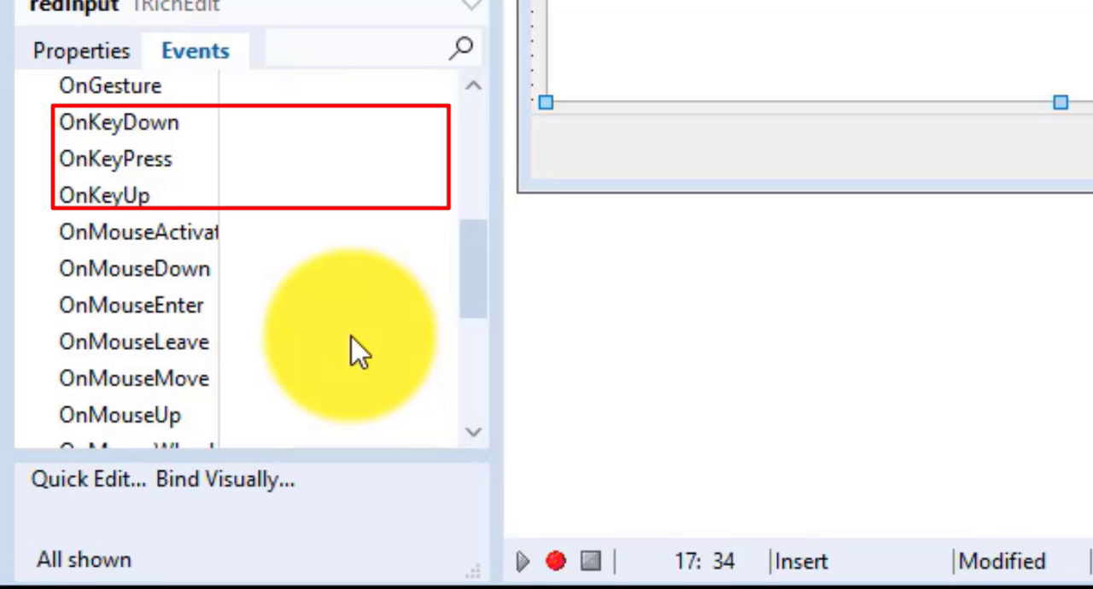
pyautogui.click(115, 158)
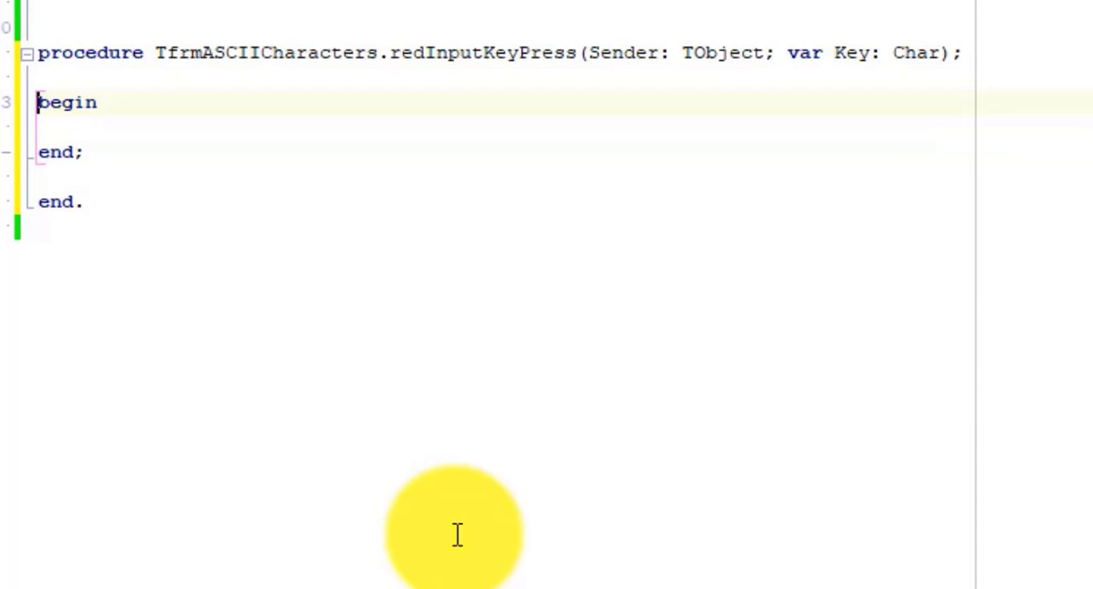
# - Declare local variables chrKeyPressed : Char and bteASCIICode : Byte in the redInputKeyPress handler
pyautogui.write('var')
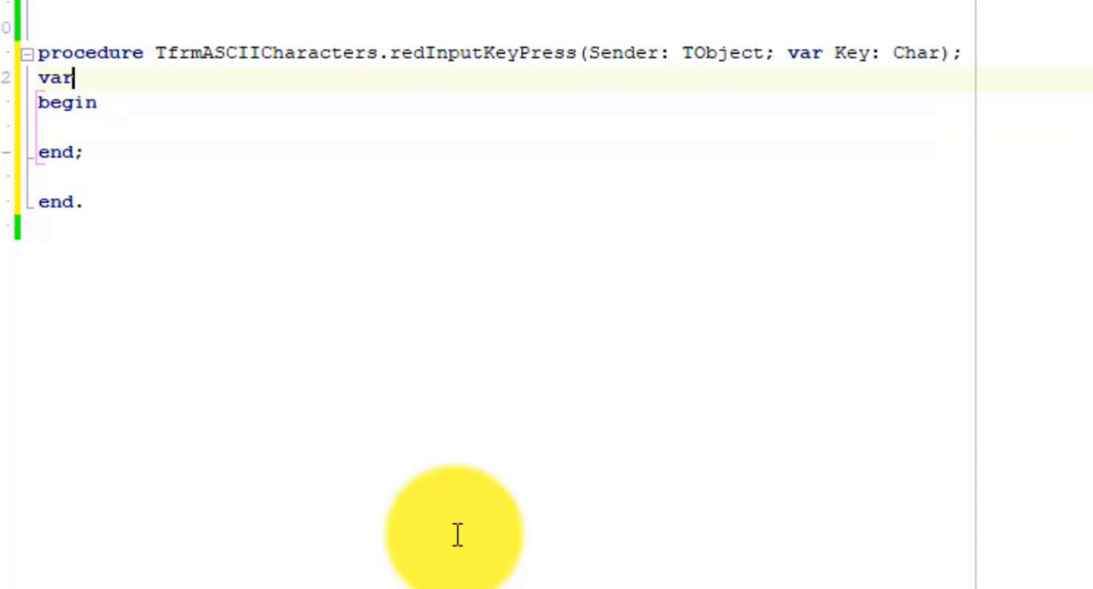
pyautogui.write('chrKey')
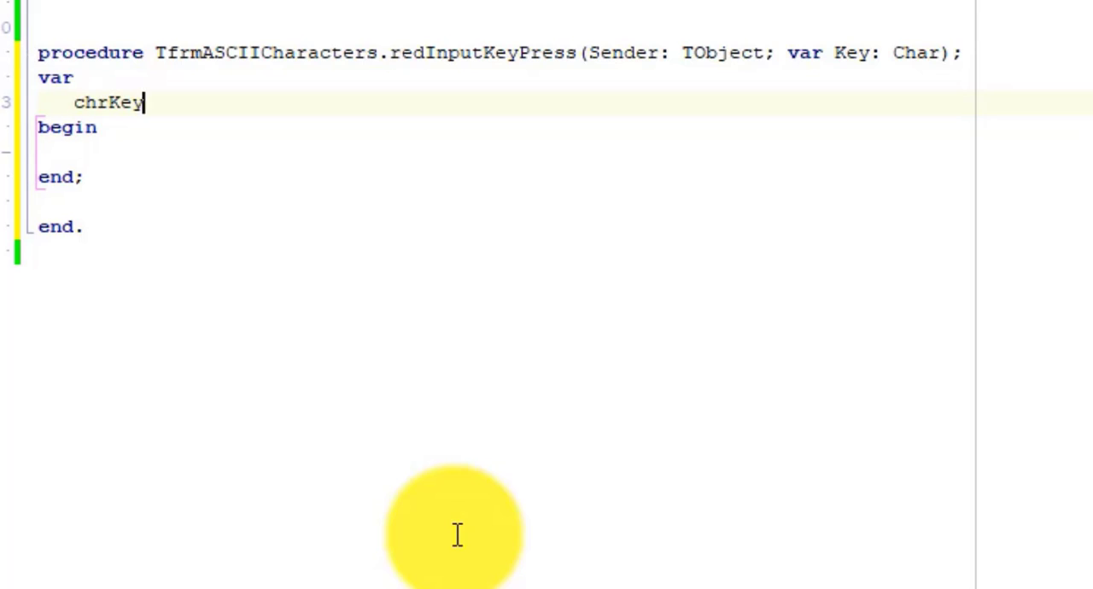
pyautogui.write('Pressed : Char;')
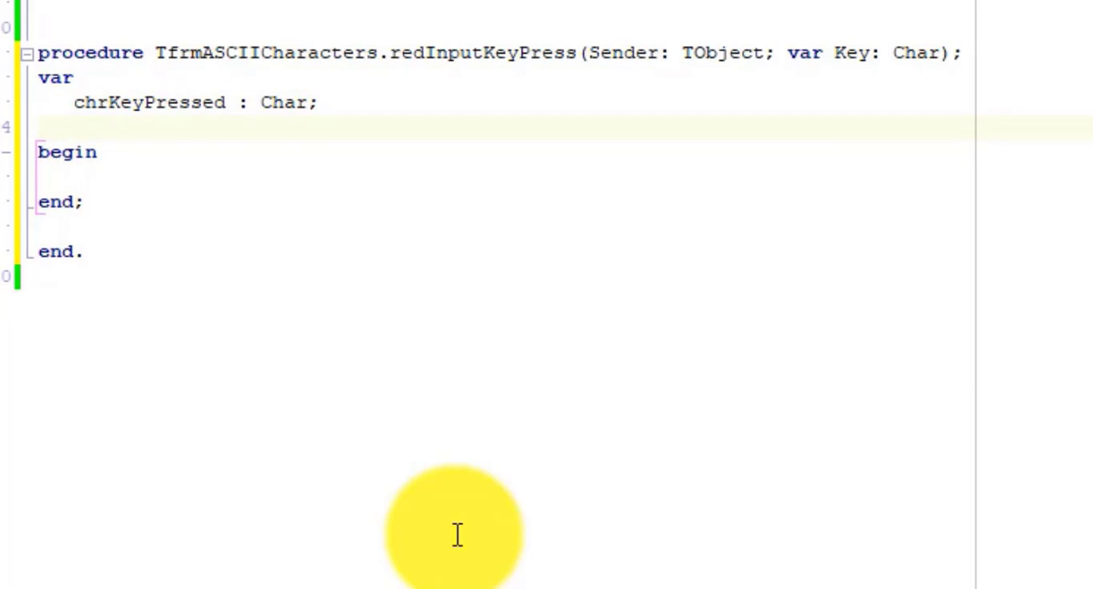
pyautogui.write('bteASCIICo')
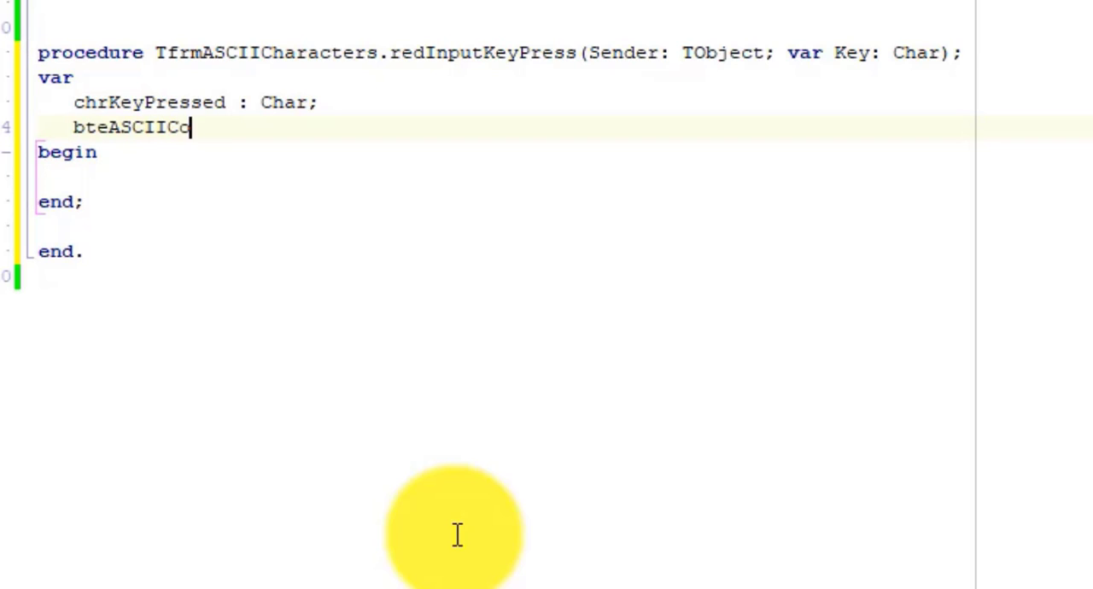
pyautogui.write('de : Byte;')
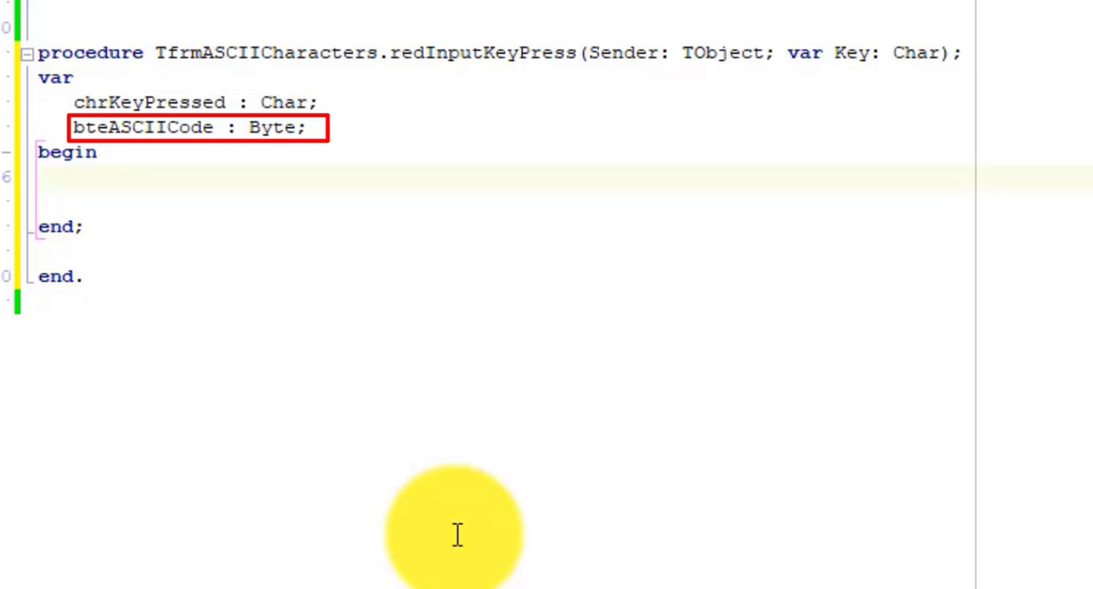
pyautogui.click(72, 176)
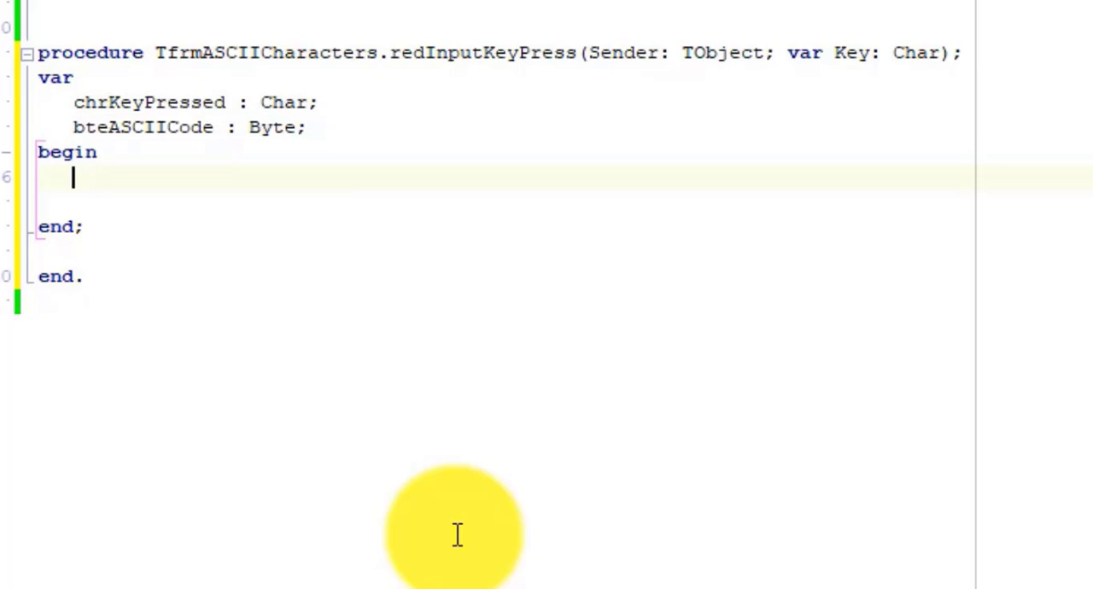
# - Add //Input, //Processing and //Output comments and write chrKeyPressed := Key; under Input
pyautogui.write('//Input')
pyautogui.write('//Processing')
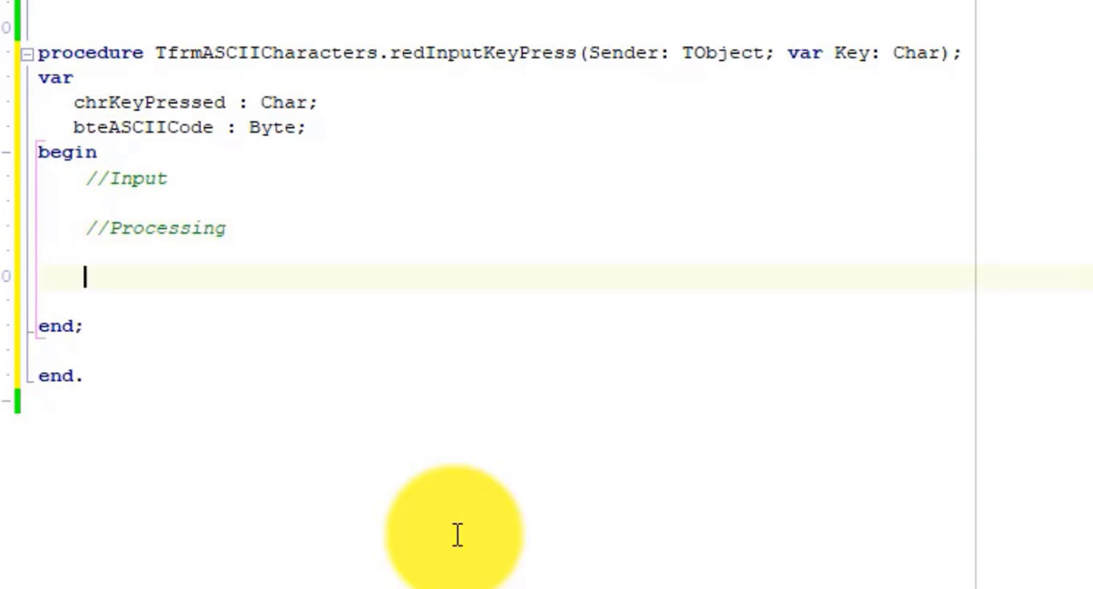
pyautogui.write('//Output')
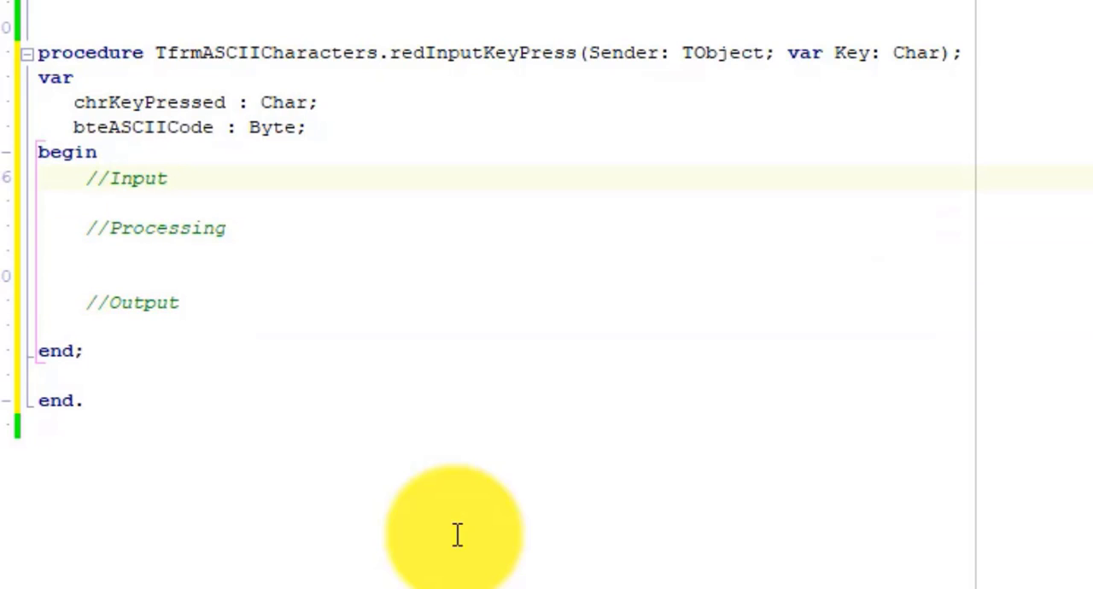
pyautogui.press('Enter')
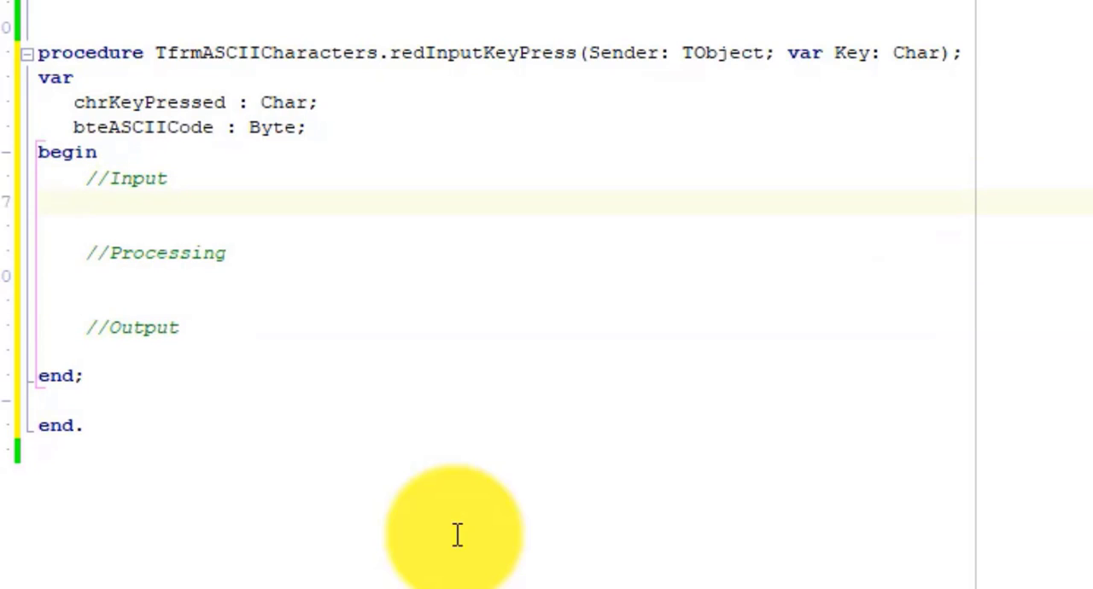
pyautogui.write('chrKeyPressed')
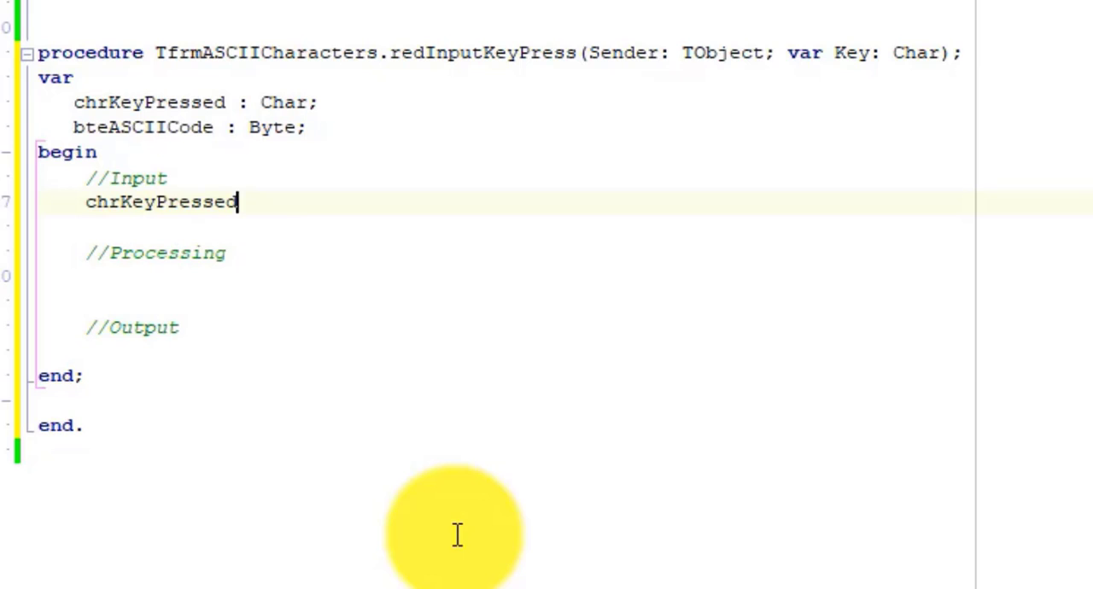
pyautogui.write(':= Key;')
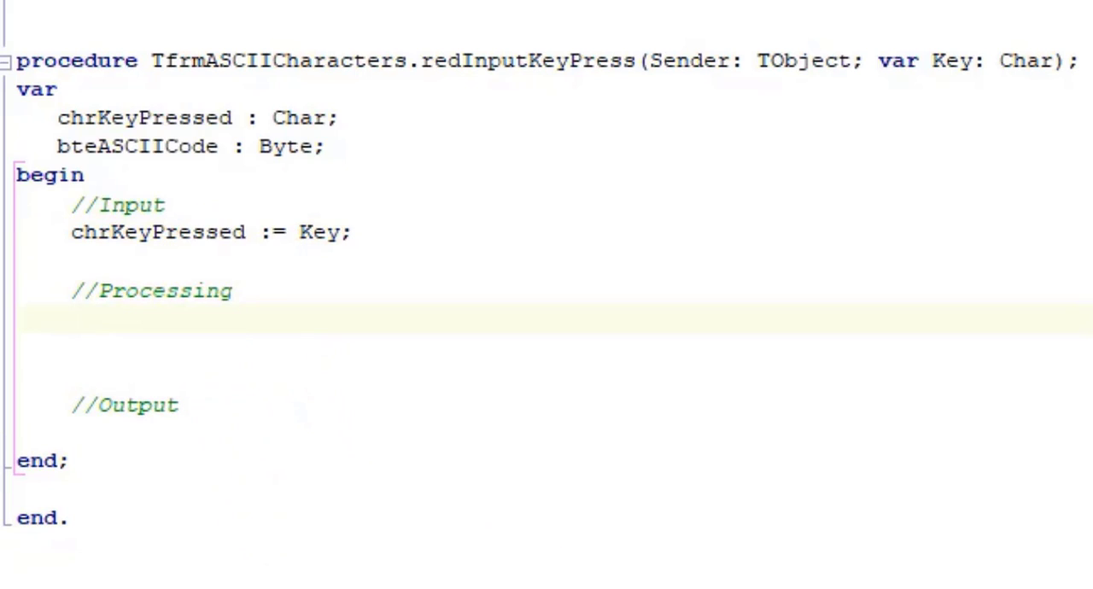
# - Under Processing write bteASCIICode := Ord(Key); wrapping Key in Ord
pyautogui.write('bteASCIICode')
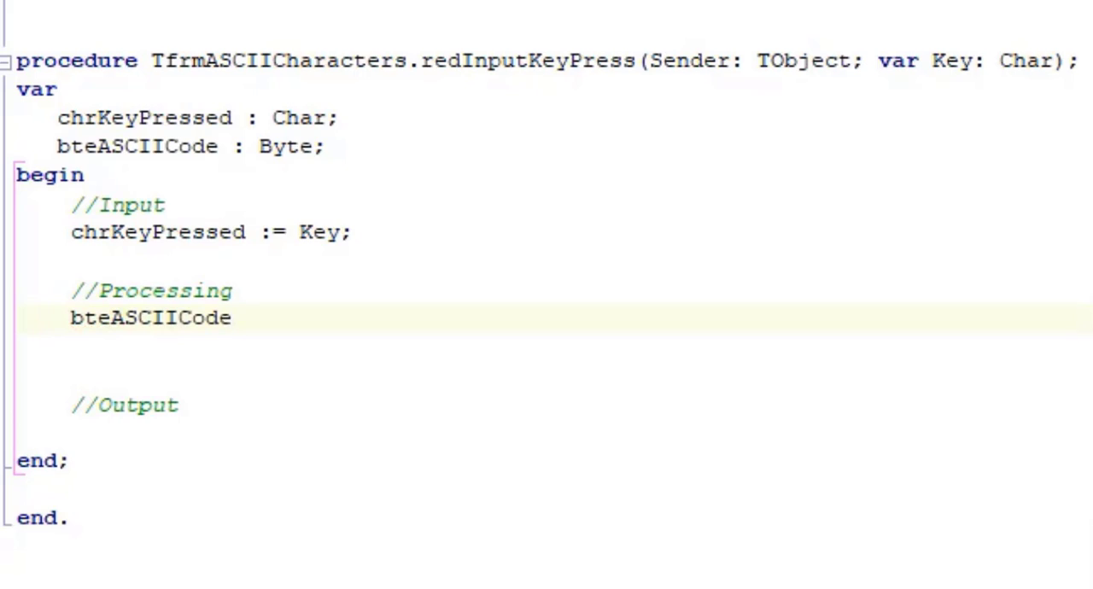
pyautogui.write(':= K')
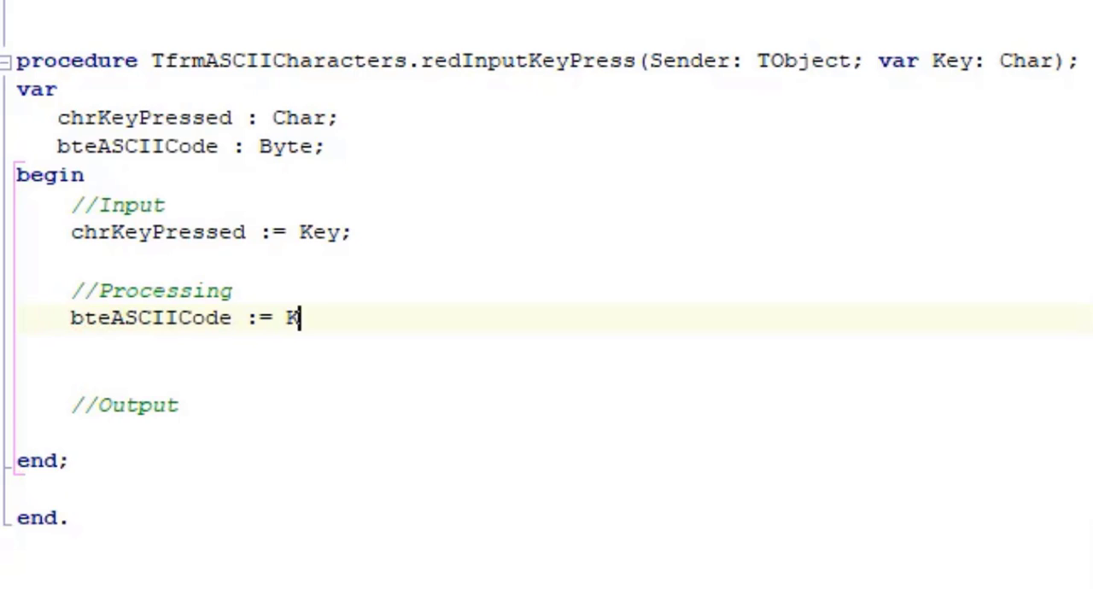
pyautogui.write('ey;')
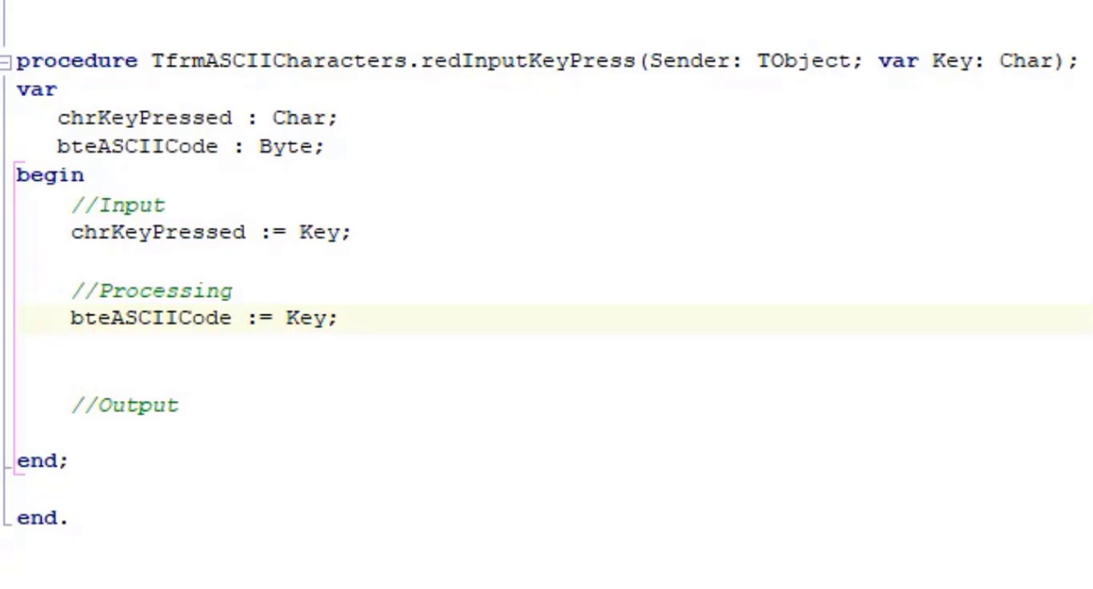
pyautogui.write('Ord(')
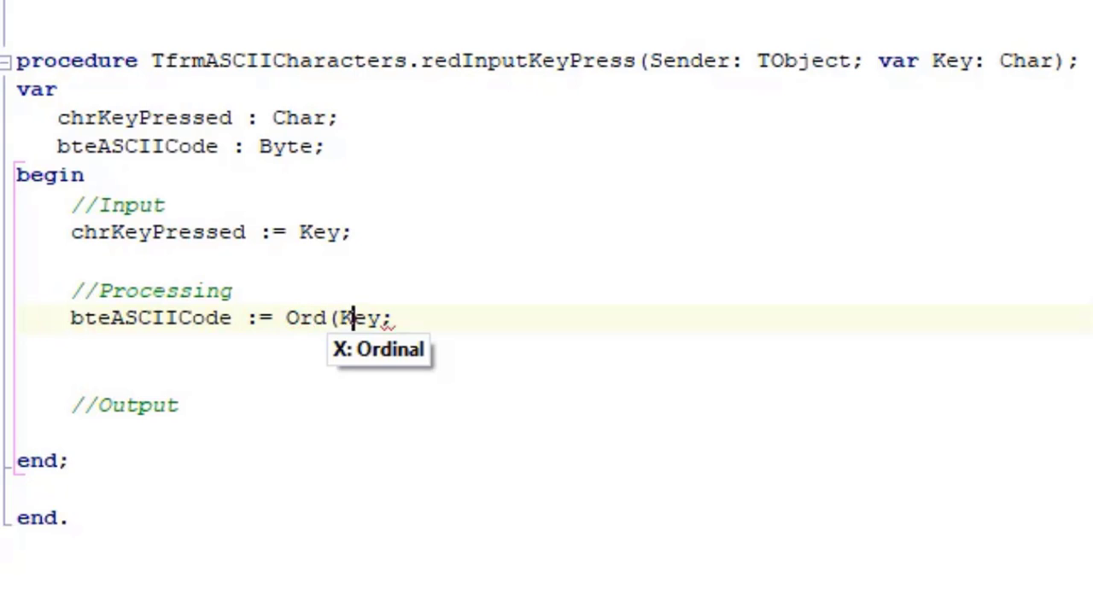
pyautogui.write(')')
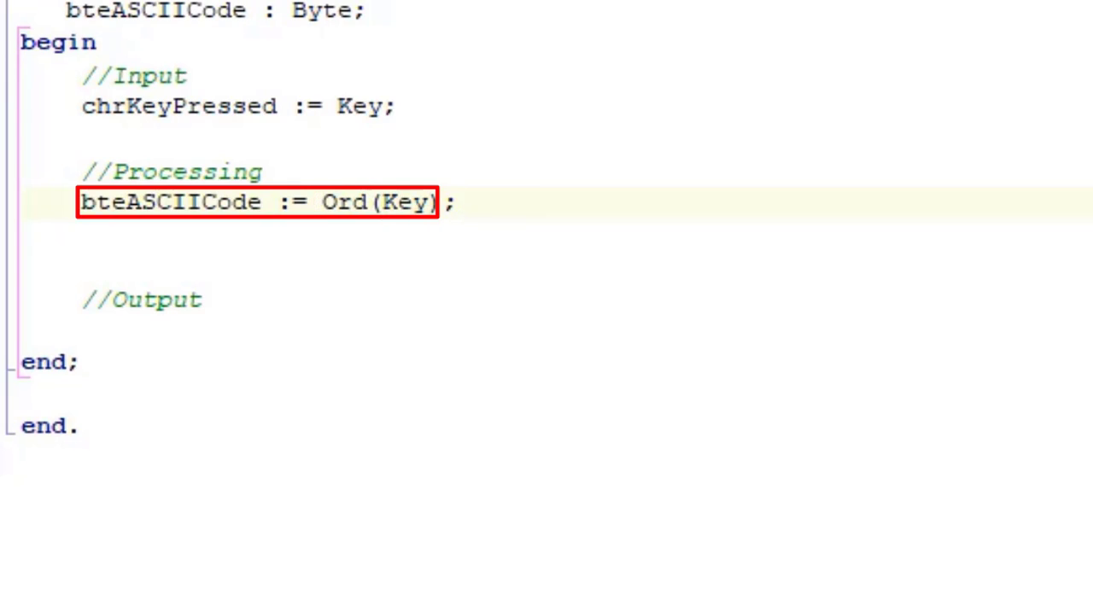
# - Under Output write lblCharacter.Caption := chrKeyPressed;
pyautogui.click(457, 202)
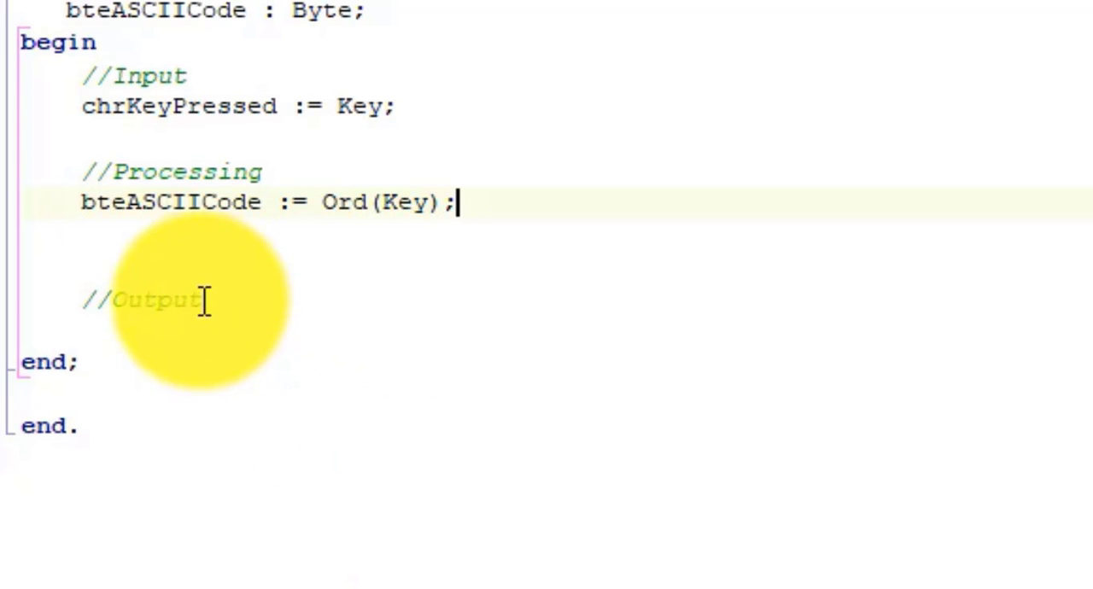
pyautogui.write('lbl')
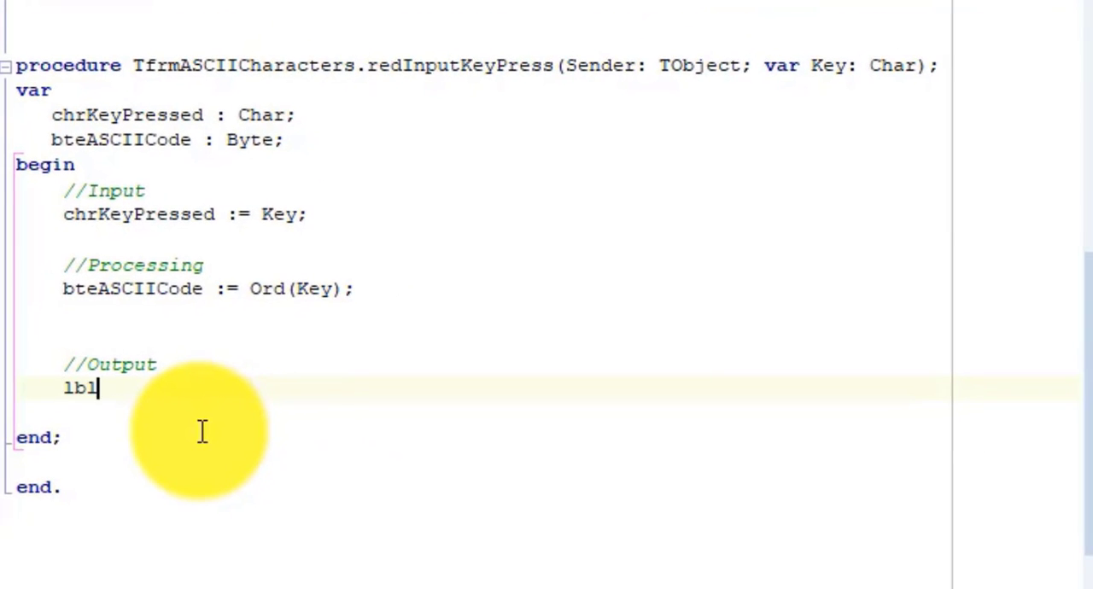
pyautogui.write('Character.ca')
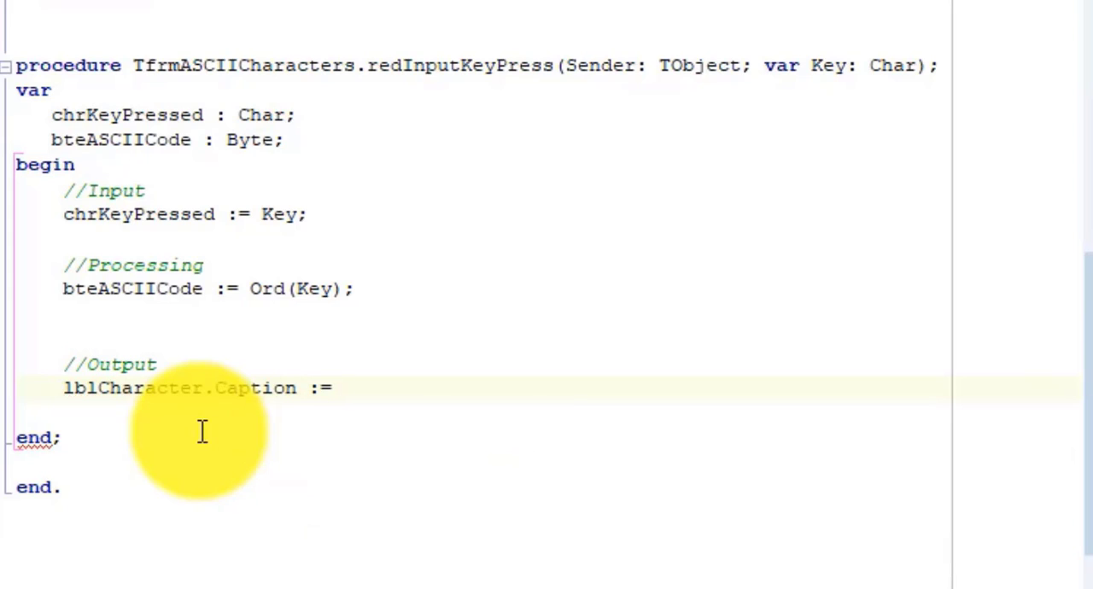
pyautogui.write('chrKeyPressed;')
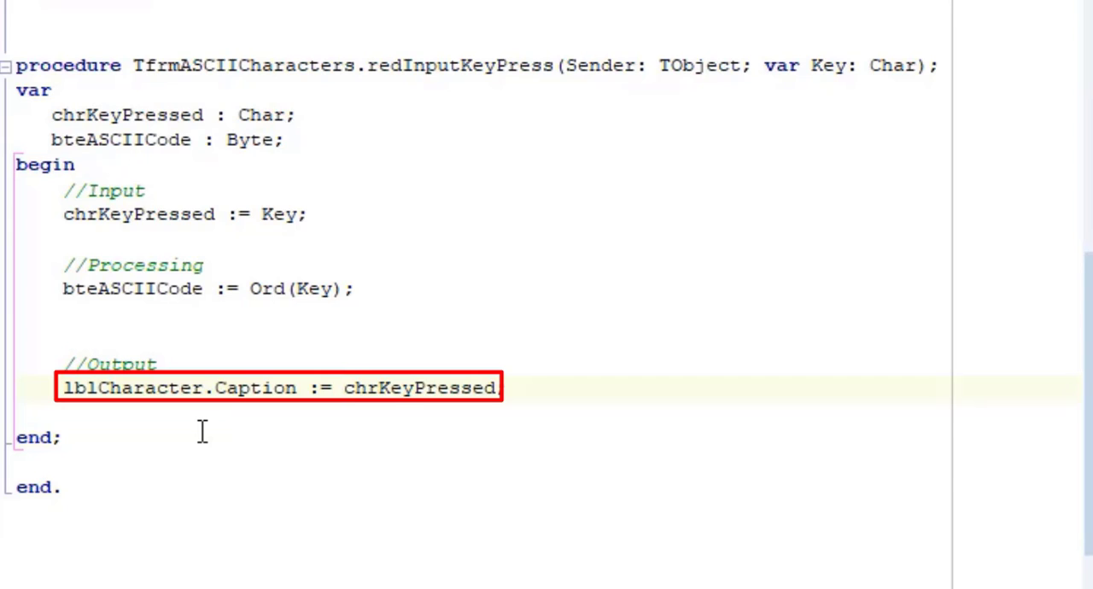
# - Write lblASCIIValue.Caption := 'ASCII: ' + IntToStr(bteASCIICode);
pyautogui.write('lblASCIIValue.ca')
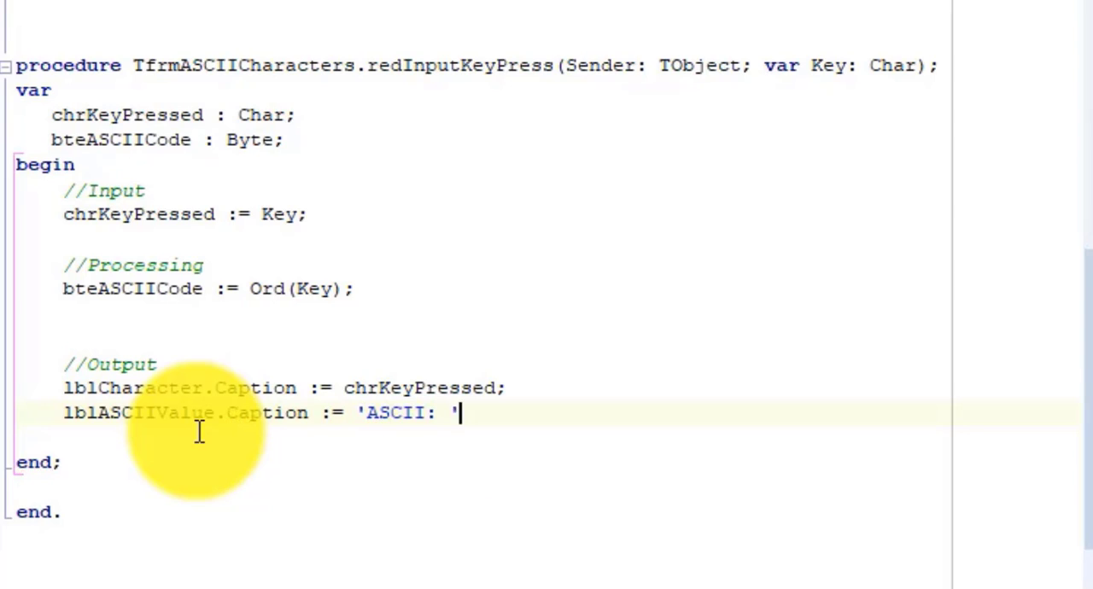
pyautogui.write('+ bteASCII')
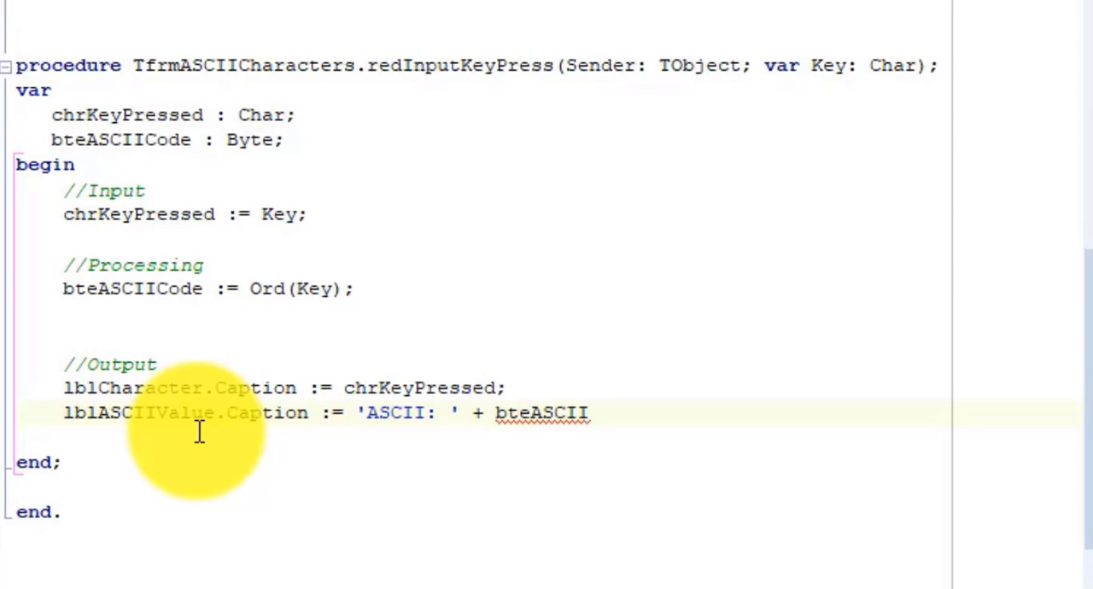
pyautogui.write('Code')
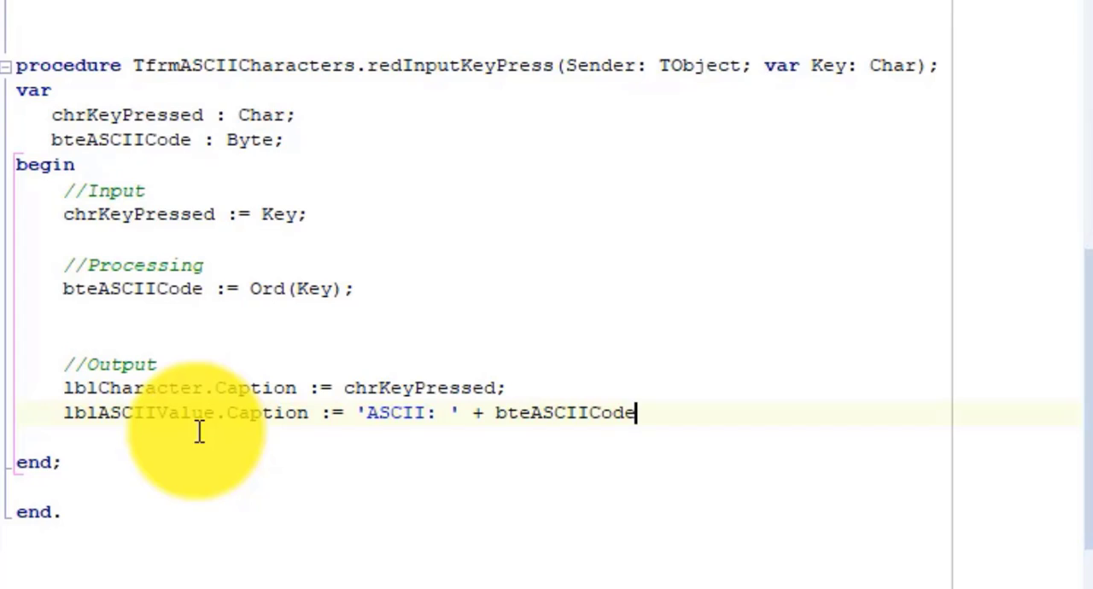
pyautogui.write(';')
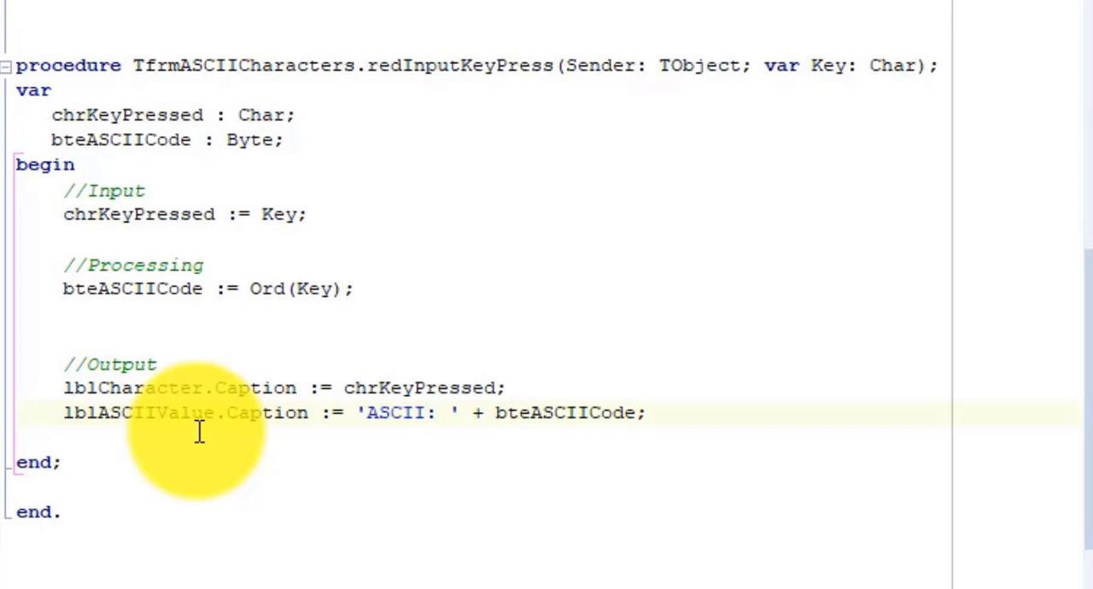
pyautogui.write('IntTo')
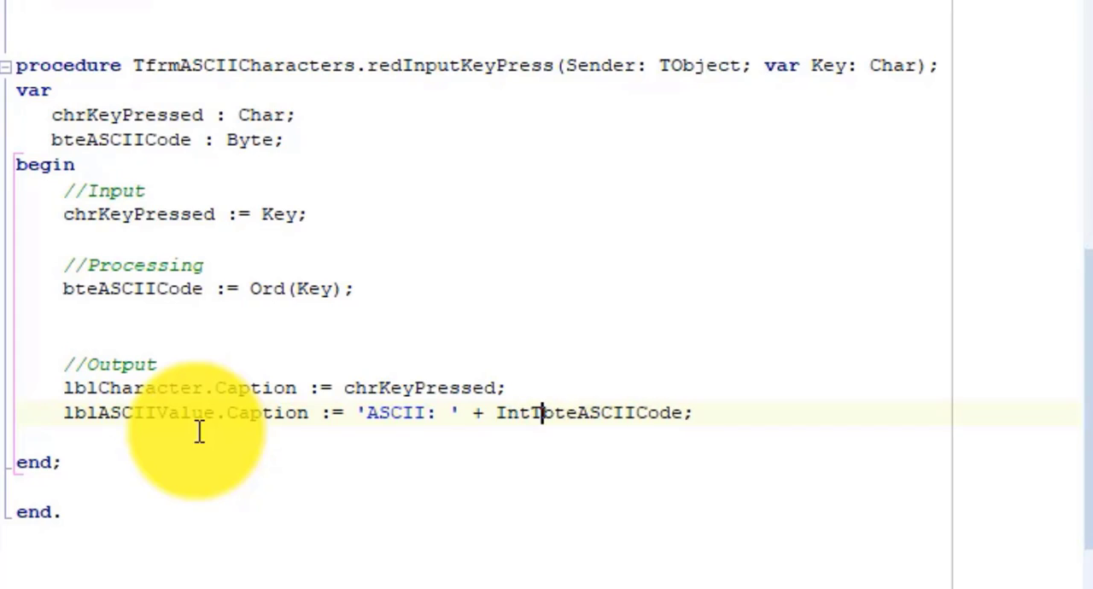
pyautogui.write('Str(')
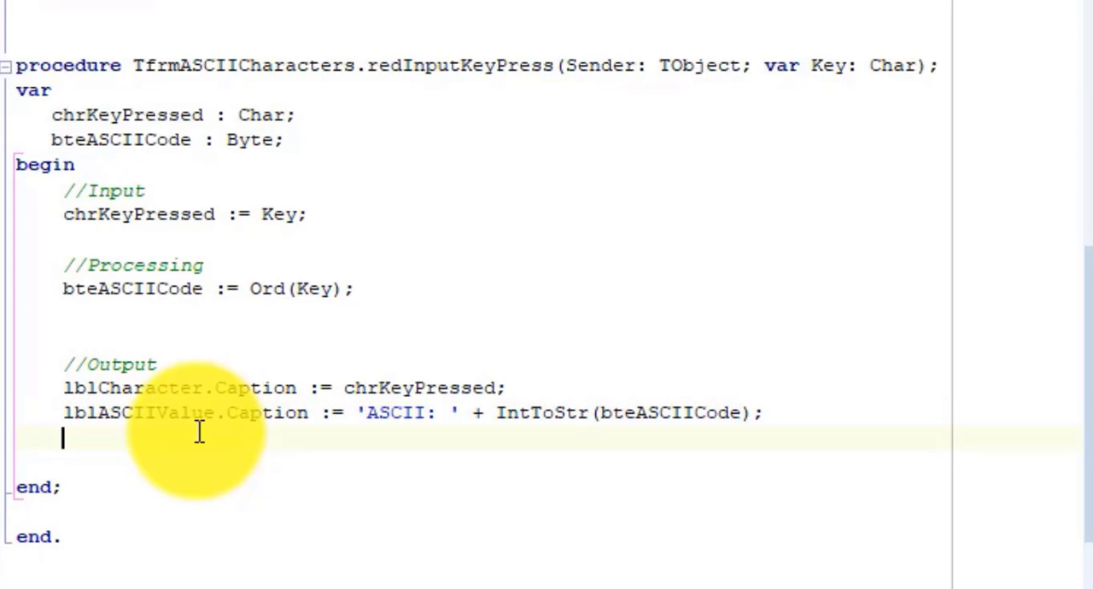
# - Set sbrKeyInfo.Panels[0].Text to 'You pressed the "' + chrKeyPressed + '" key'
pyautogui.write('sbrKeyInfo.Panels[0].Text')
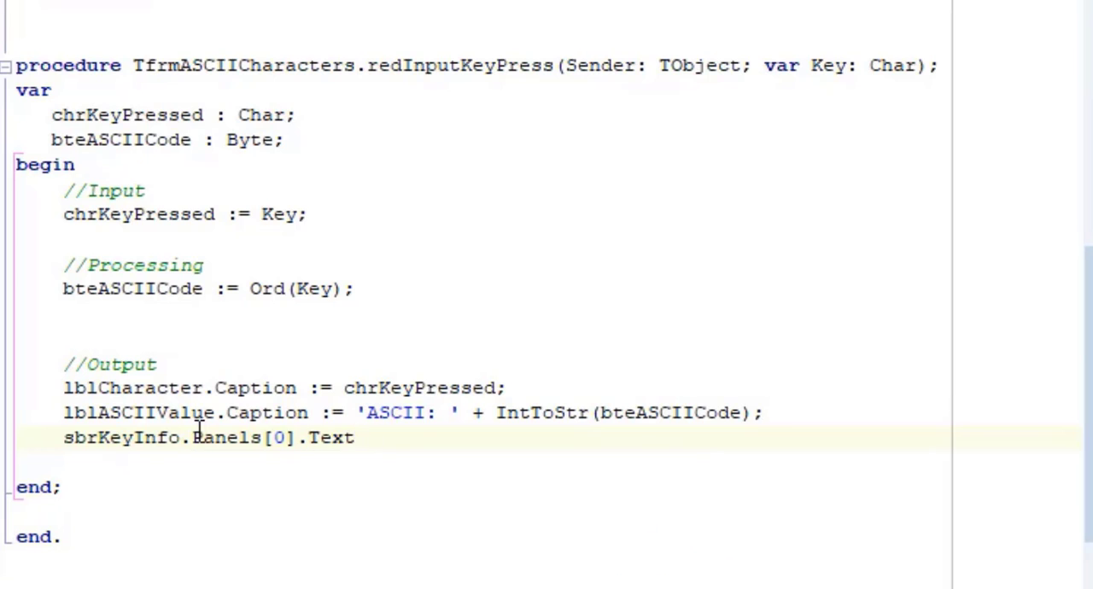
pyautogui.write(":= 'You pressed the '")
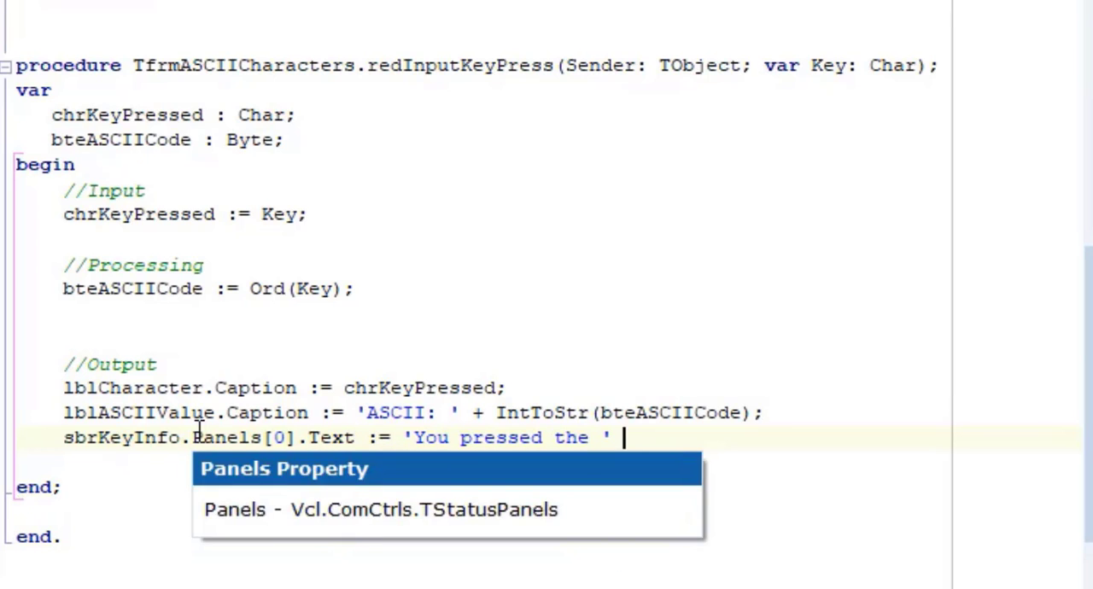
pyautogui.write('"\'" + chrKeyPressed + \'" key\';')
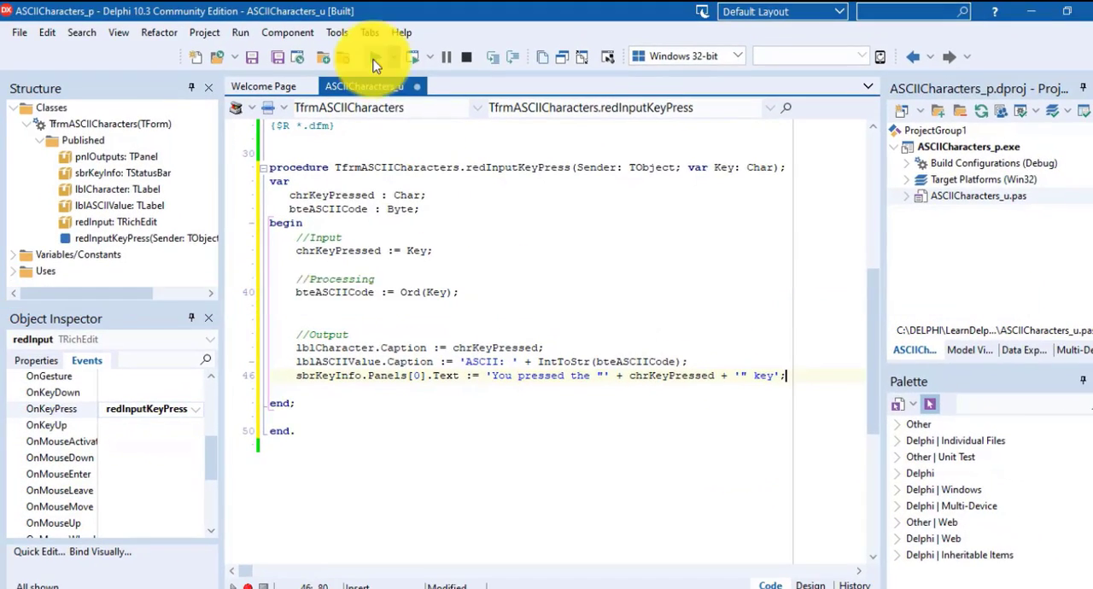
# - Run the ASCII form and type test characters to check the labels and status-bar message
pyautogui.click(374, 56)
pyautogui.write('Aa')
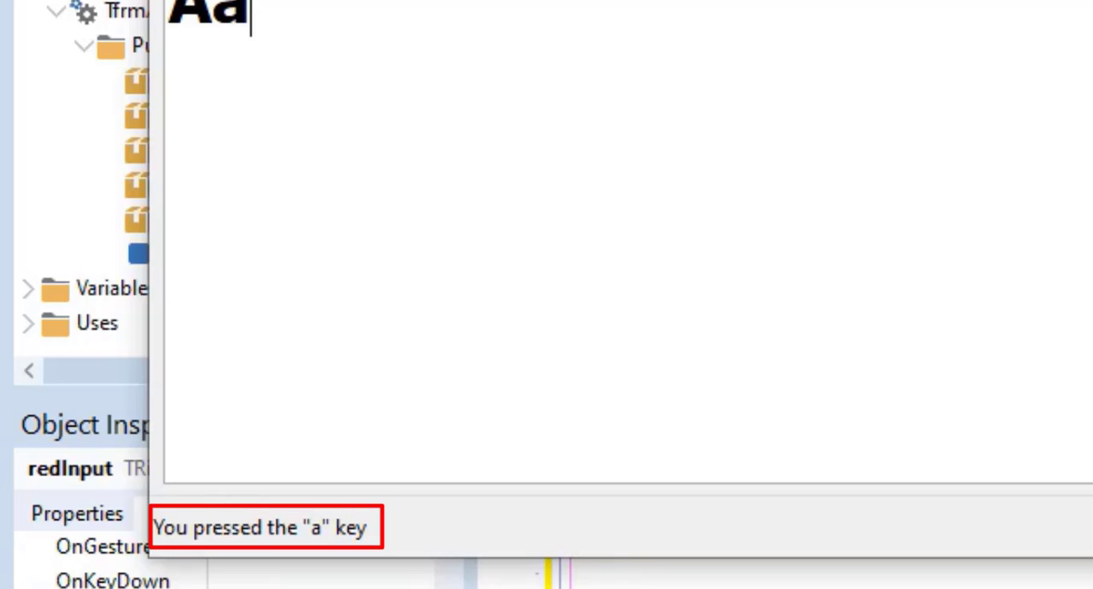
pyautogui.press('space')
pyautogui.write('?')
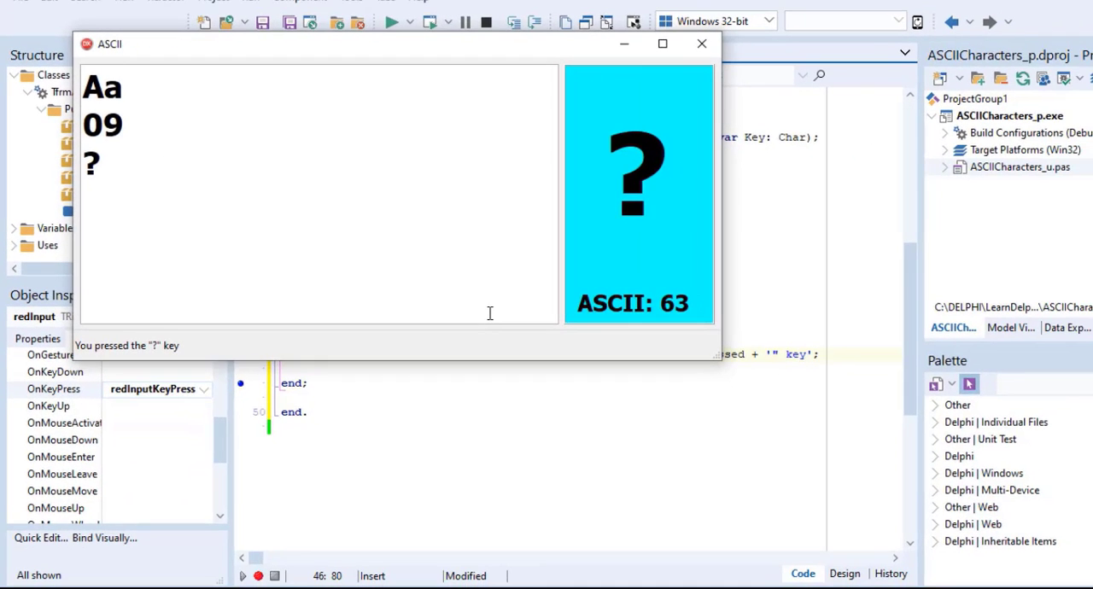
pyautogui.press('enter')
pyautogui.write('"')
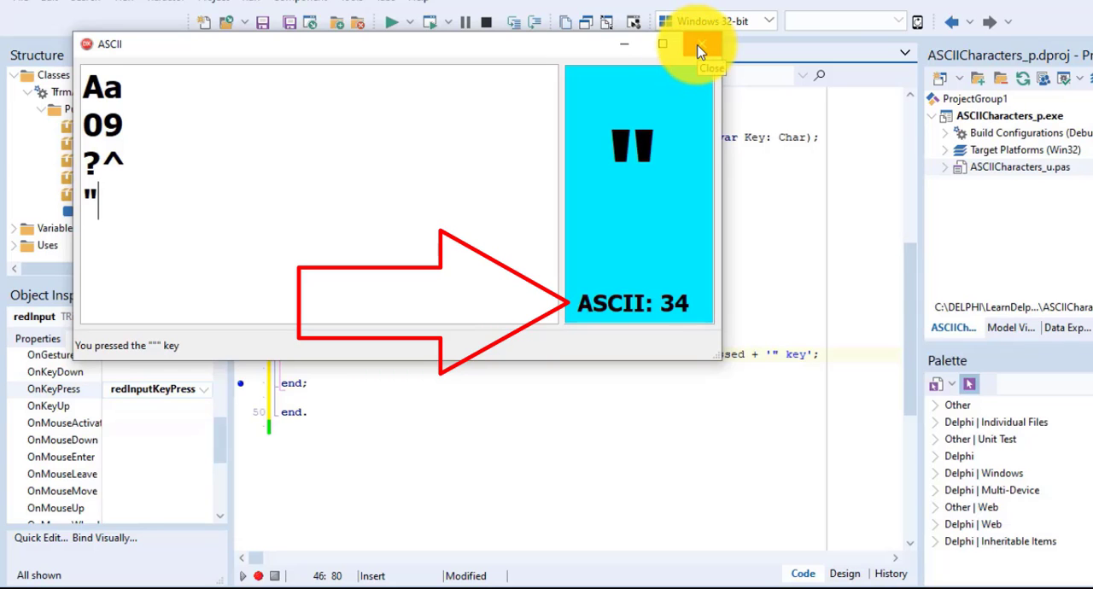
# - Close the form, rebuild the status-bar quotes with #34, rerun and test with A
pyautogui.click(699, 51)
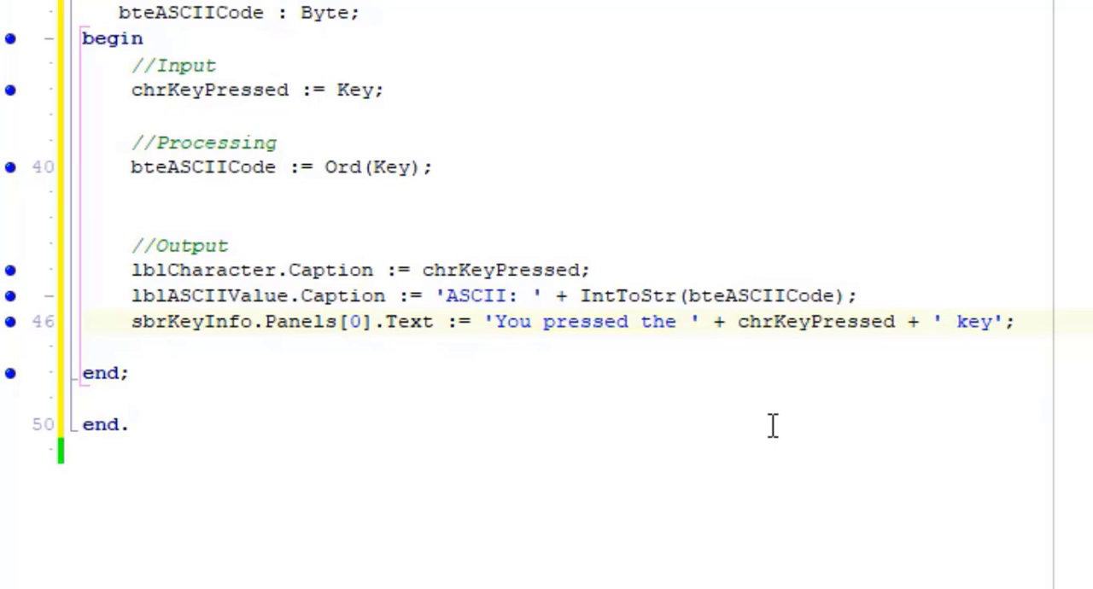
pyautogui.write('#34 +')
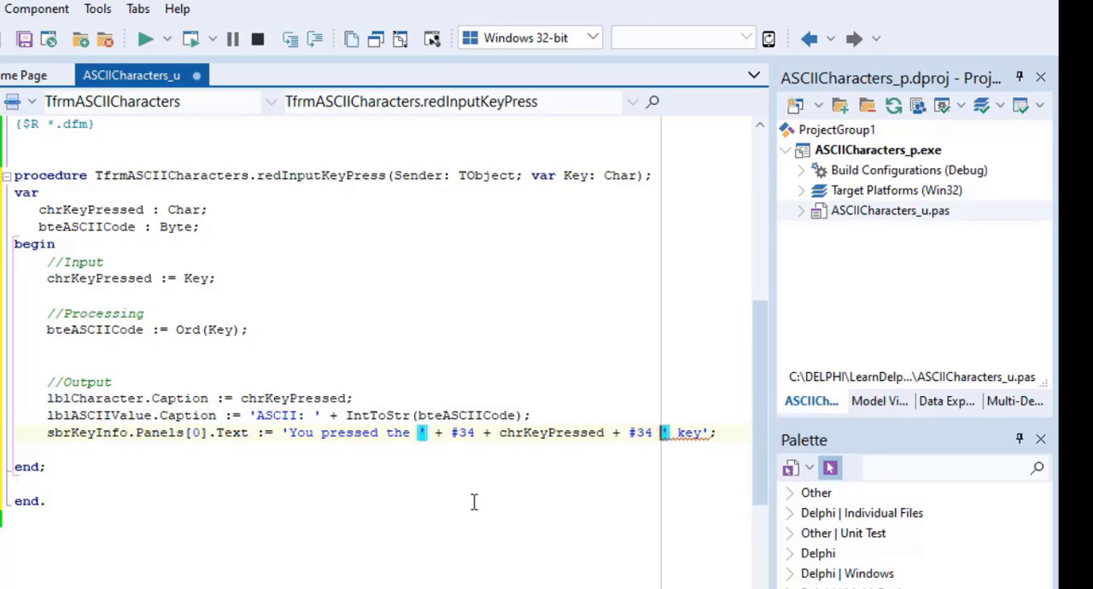
pyautogui.moveTo(341, 424)
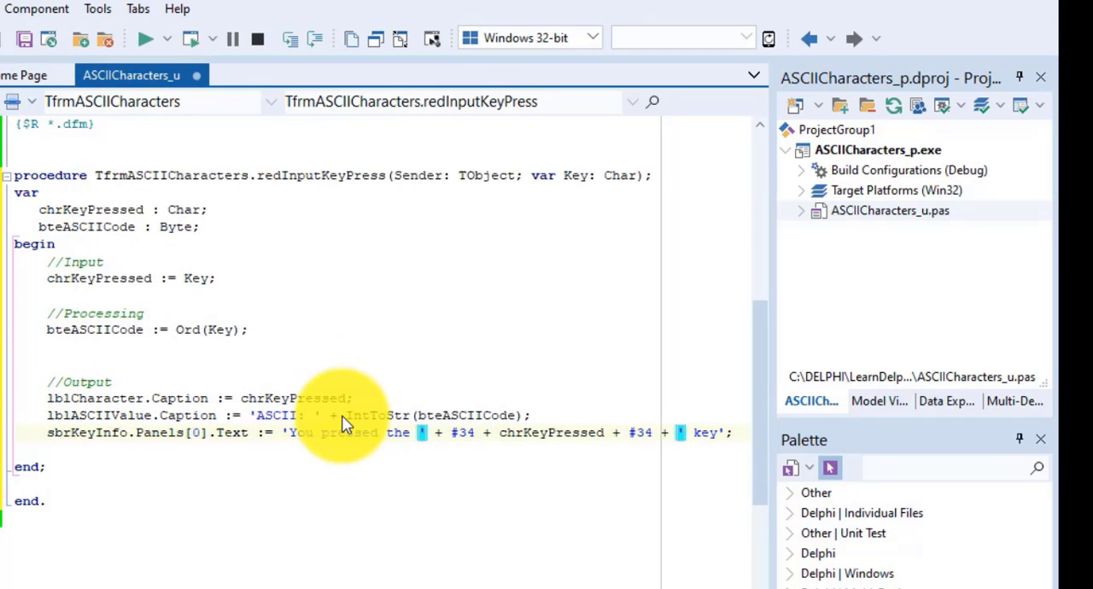
pyautogui.click(170, 38)
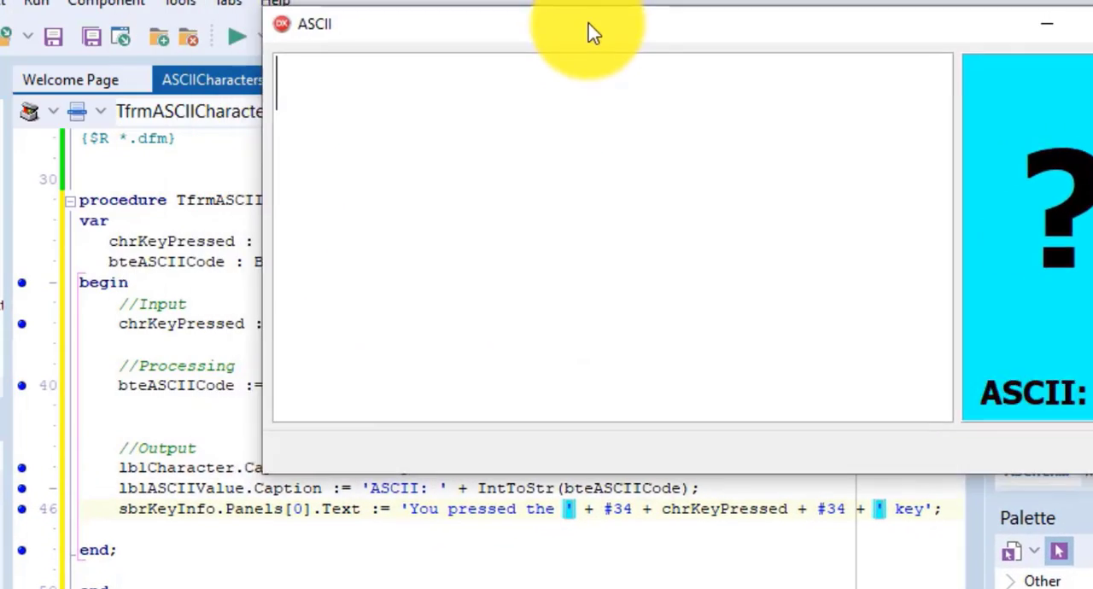
pyautogui.press('a')
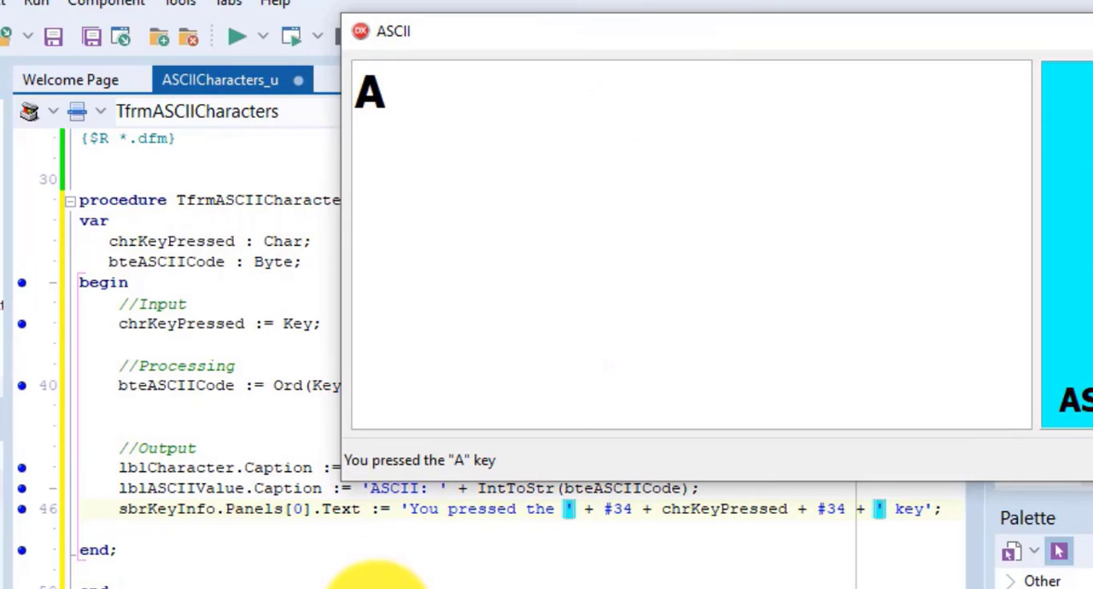